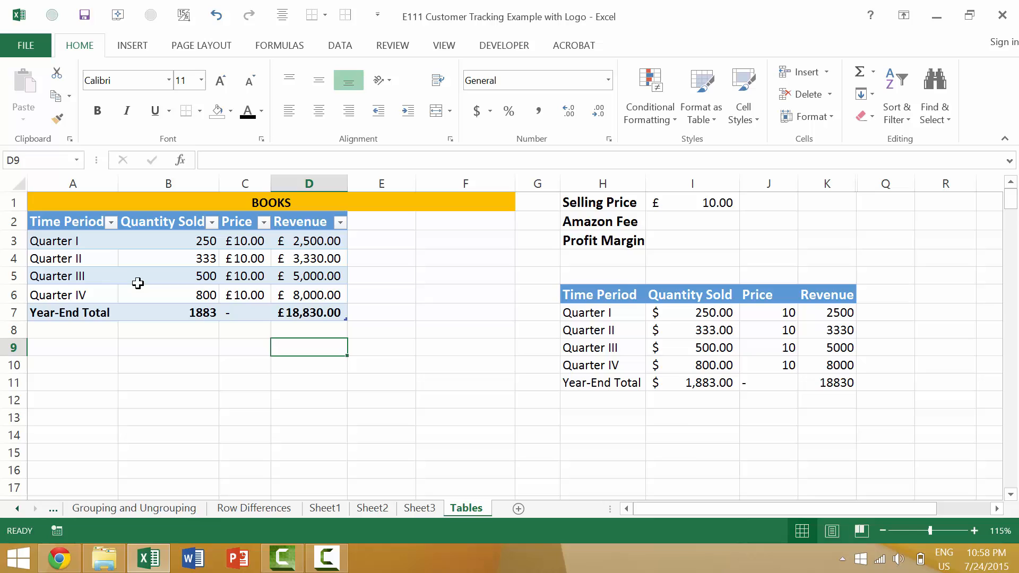
mouse_move(175, 255)
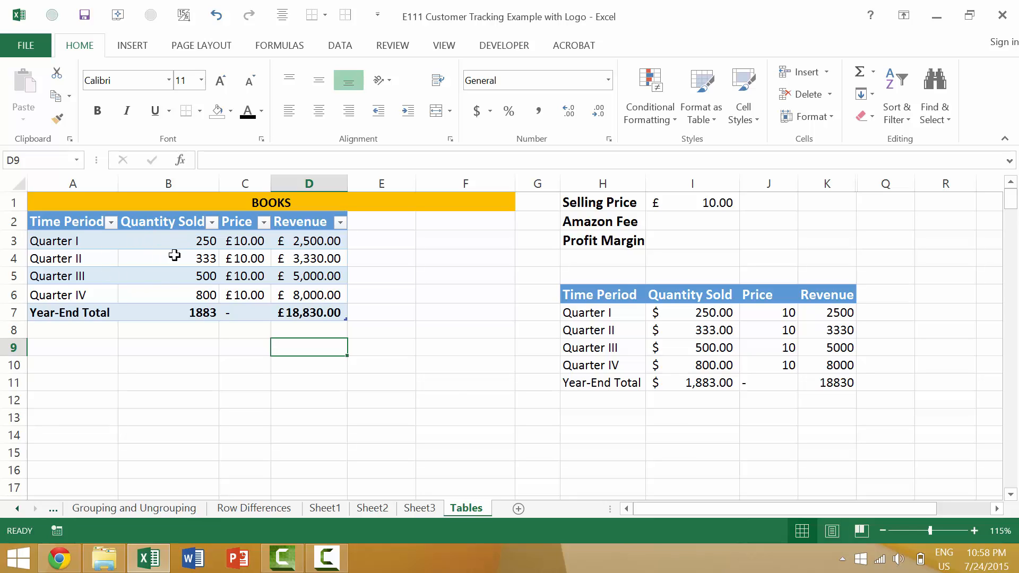
mouse_move(244, 249)
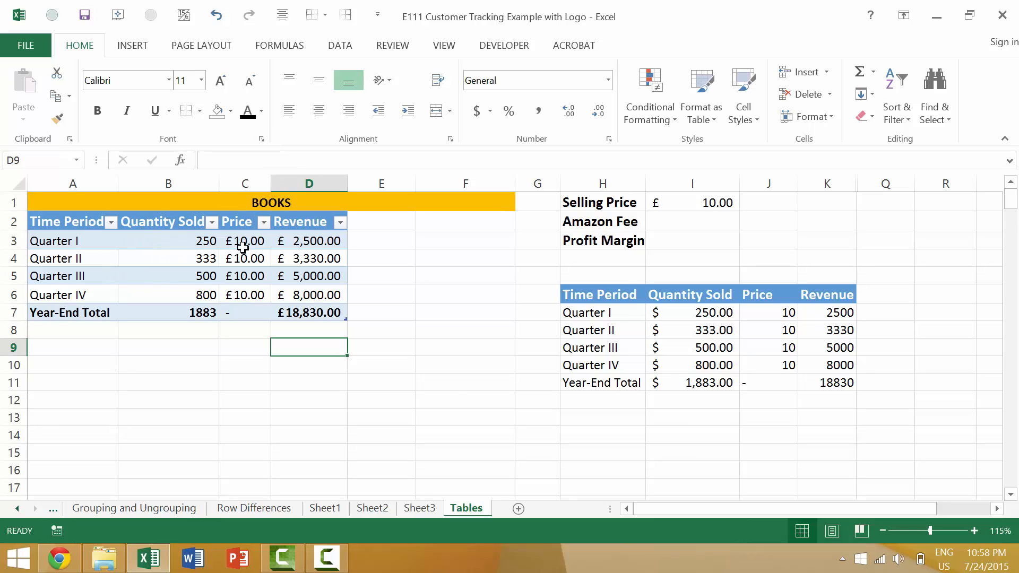
mouse_move(55, 242)
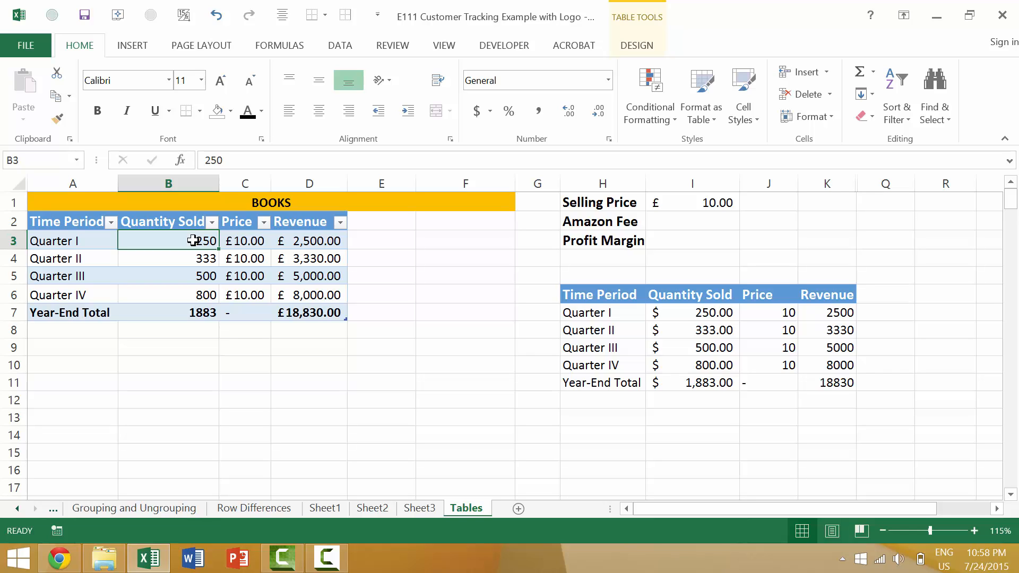
Step: Inspect the Price and Revenue formulas in row 3 and the year-end revenue SUM in D7
click(244, 241)
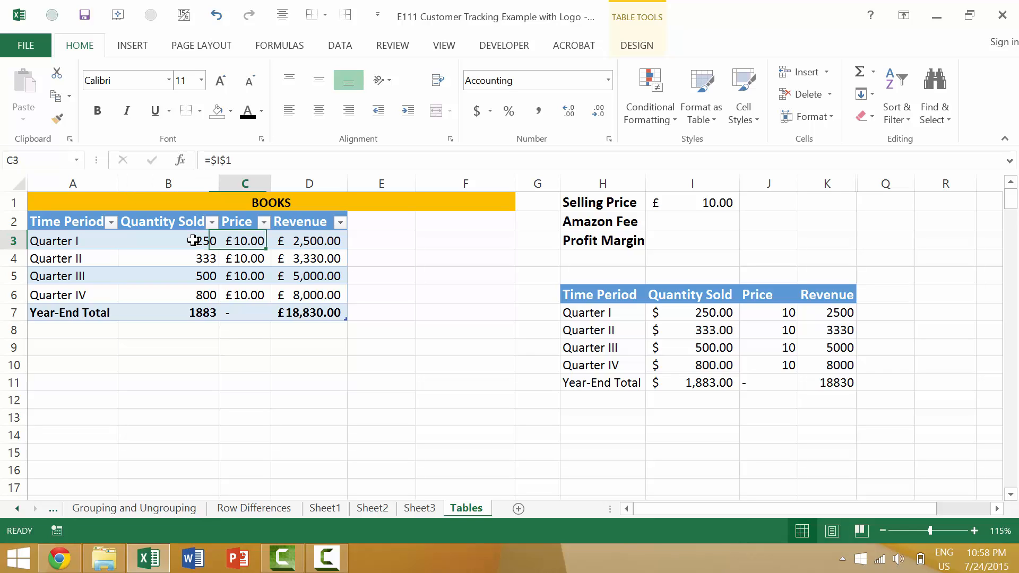
click(309, 241)
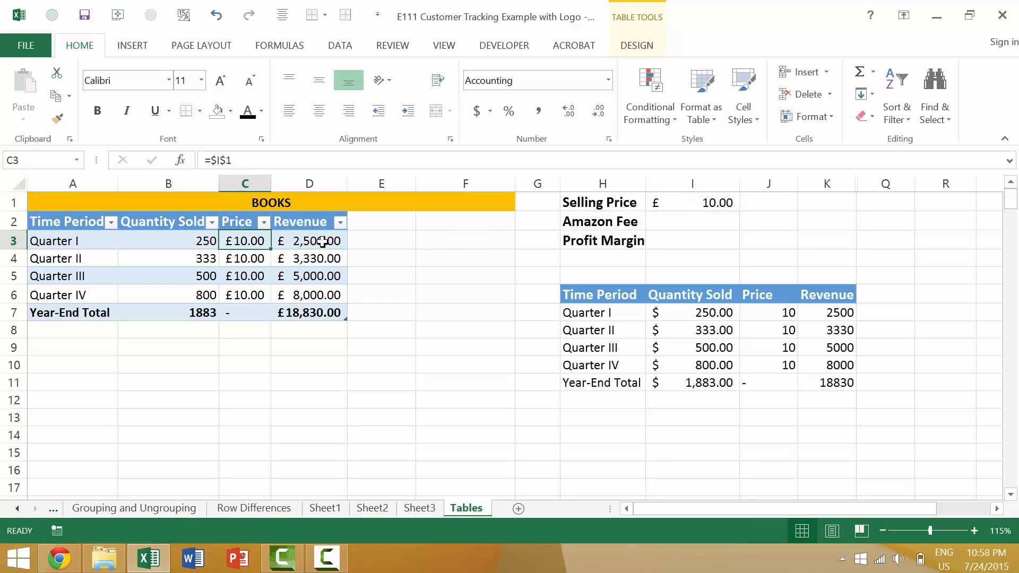
click(309, 241)
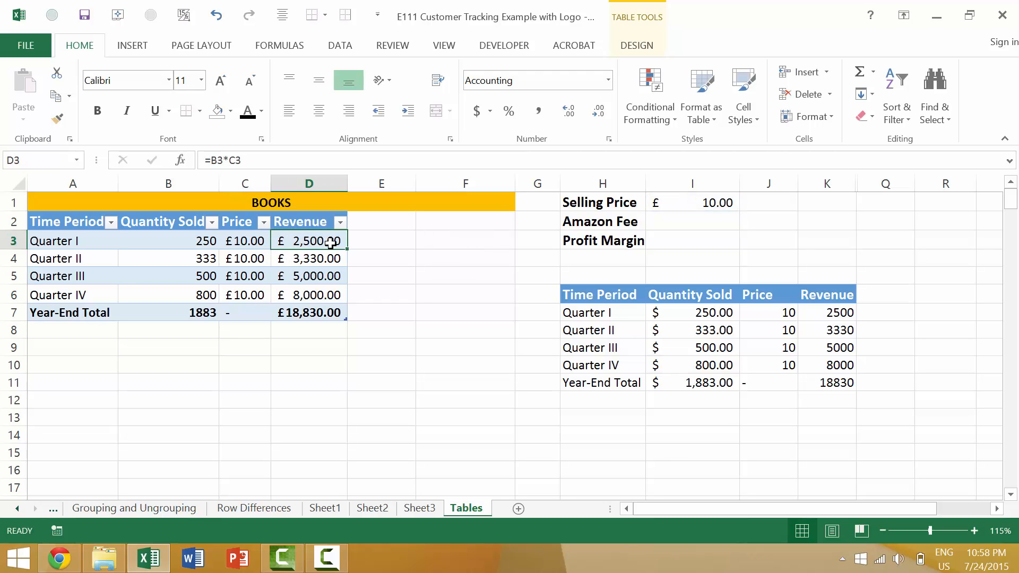
double_click(309, 241)
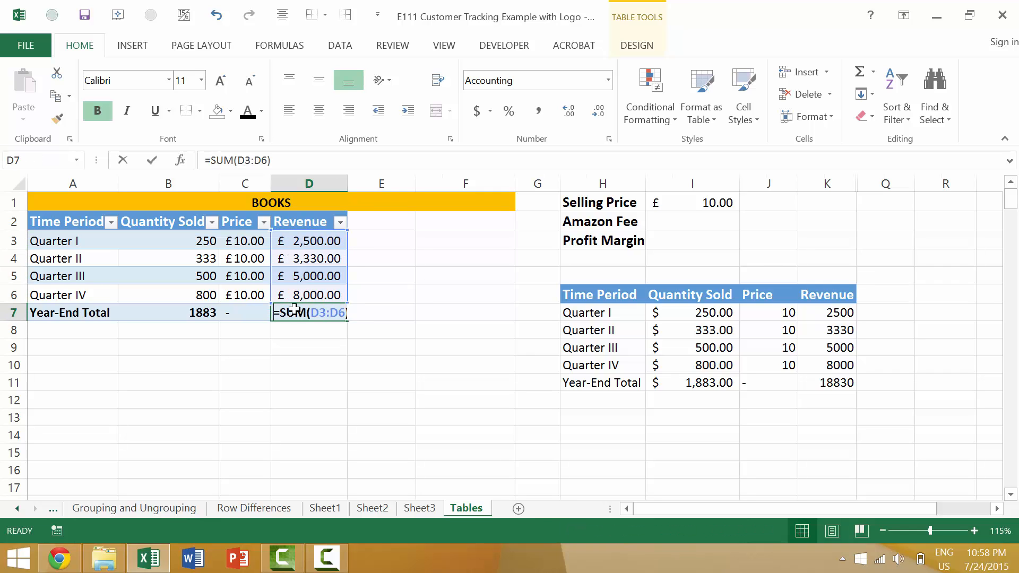
double_click(309, 312)
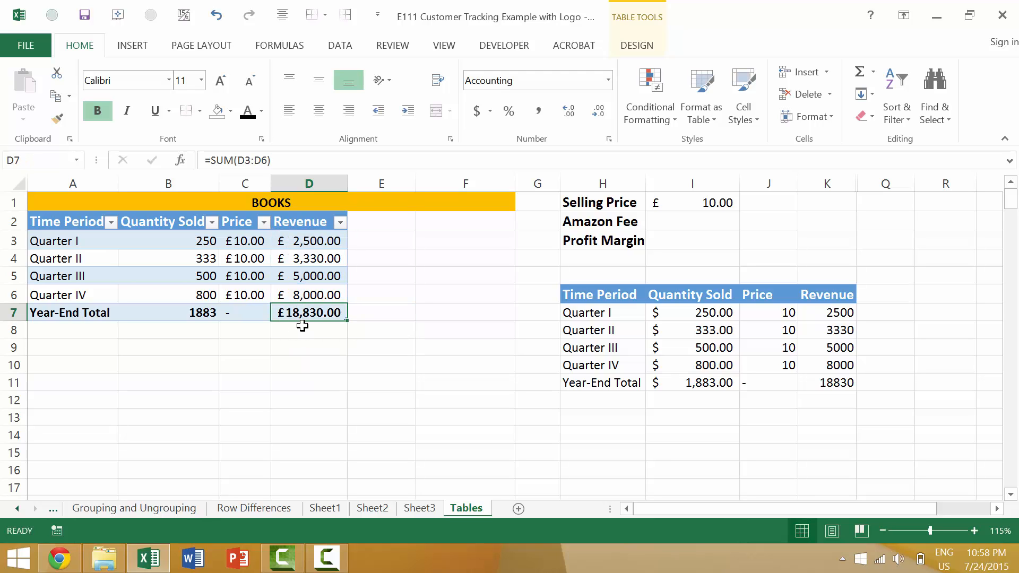
Step: Fill D8 with =SUM(D3:D6) copied from D7, giving £18,830.00
click(309, 330)
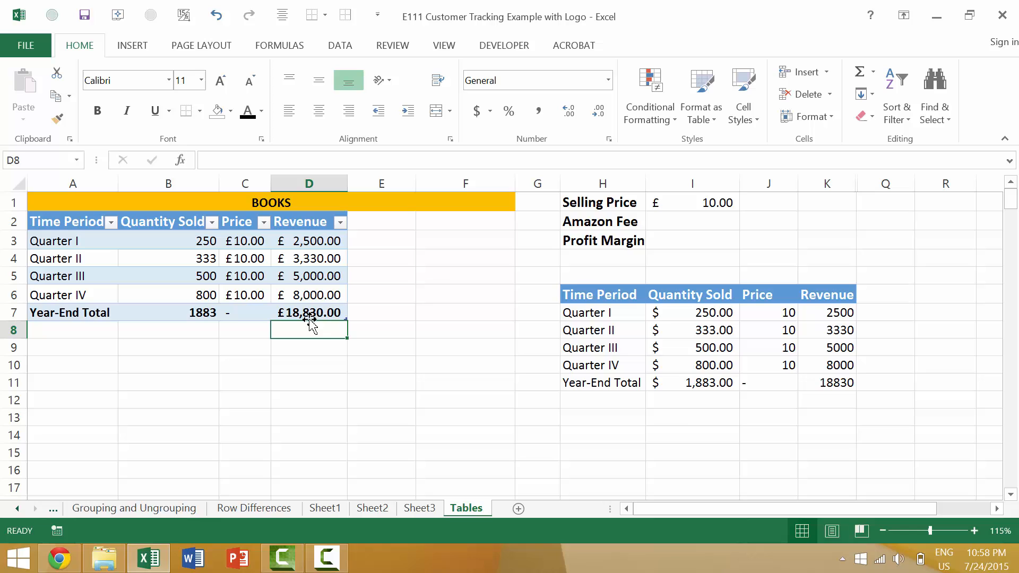
mouse_move(214, 270)
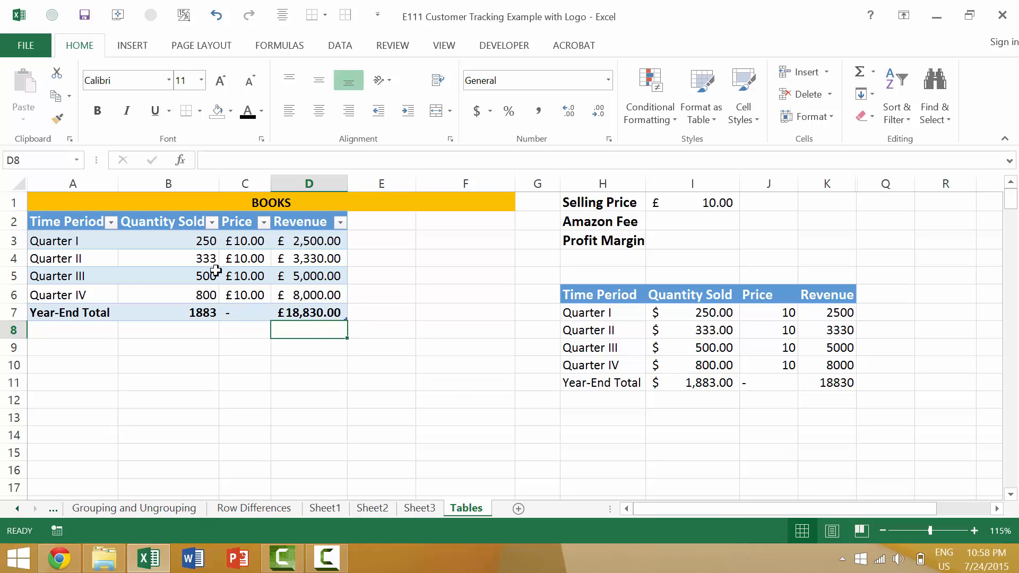
click(309, 313)
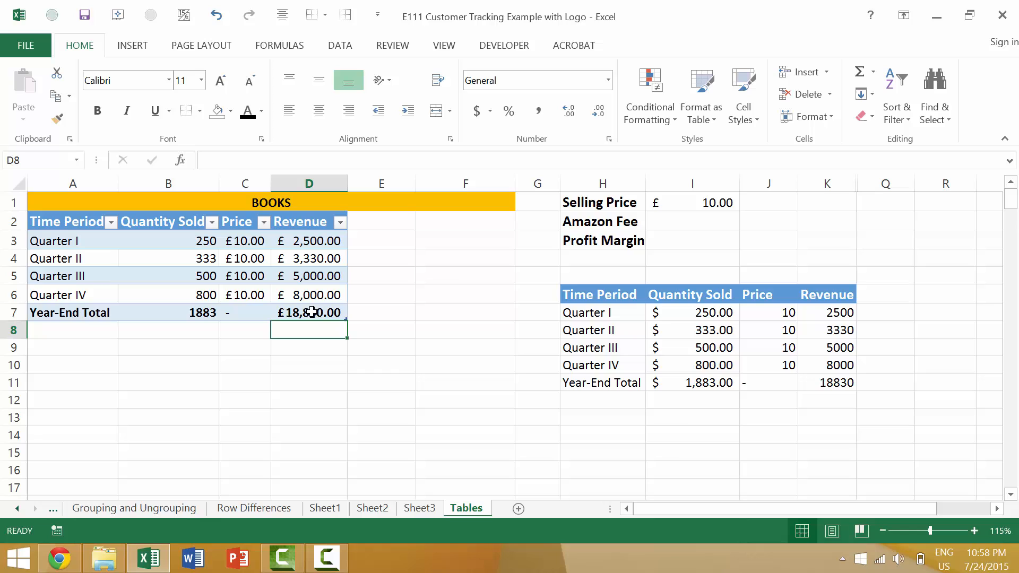
click(309, 312)
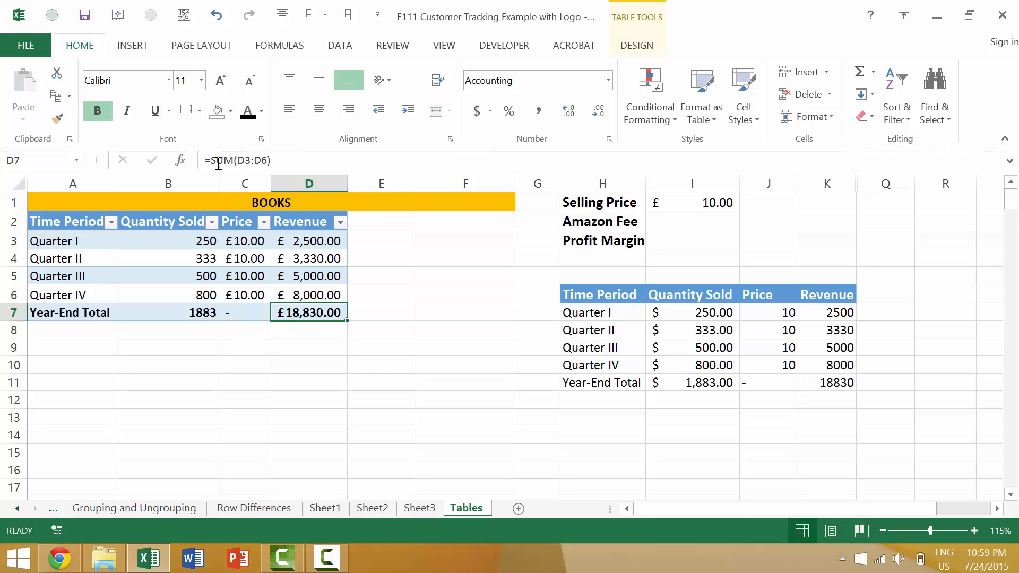
mouse_move(250, 160)
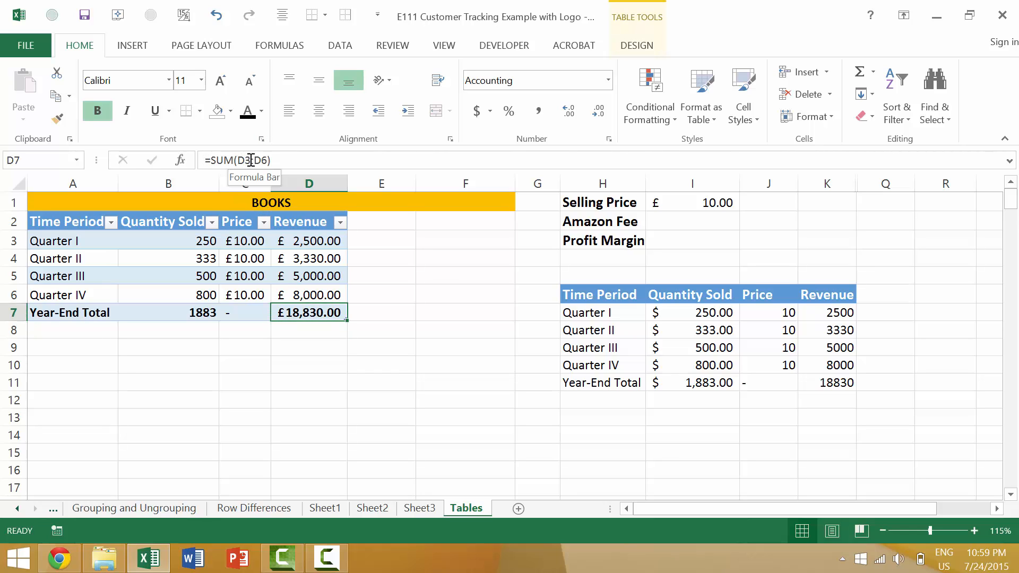
click(309, 329)
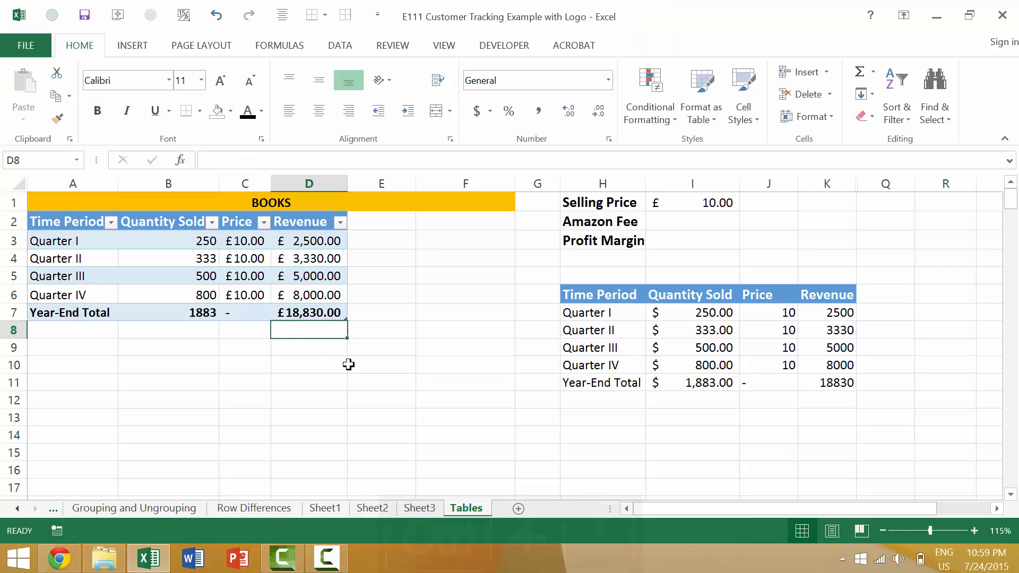
text(=SUM(D3:D6))
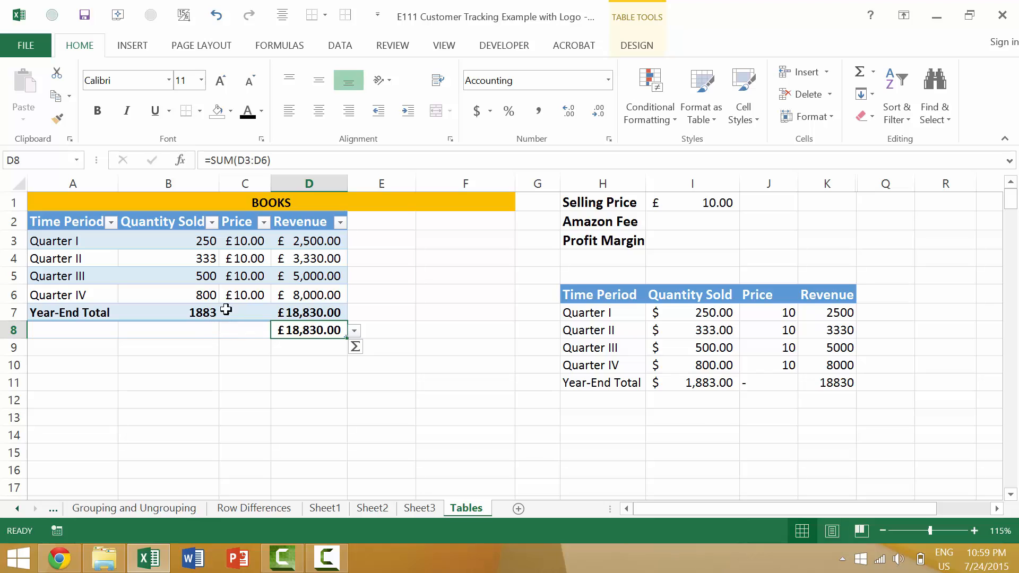
Step: Check the Quantity Sold year-end SUM formula in B7 (1,883) and move to B8
click(169, 276)
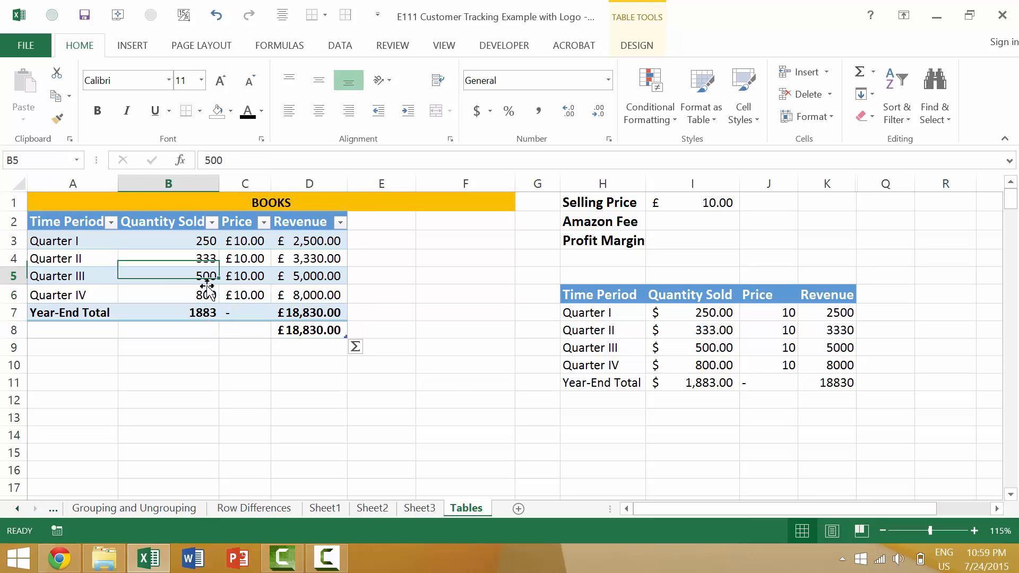
click(168, 312)
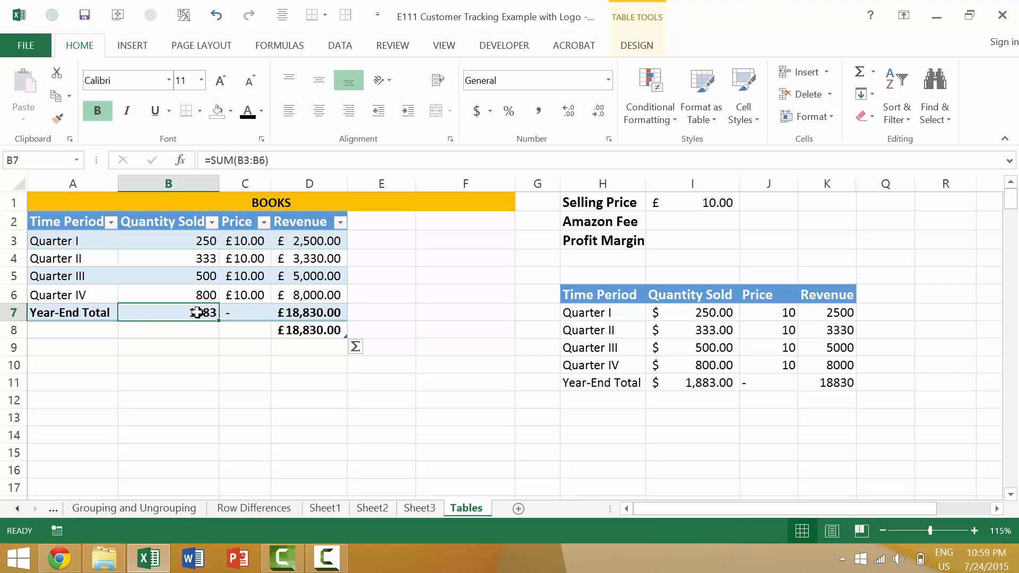
double_click(169, 312)
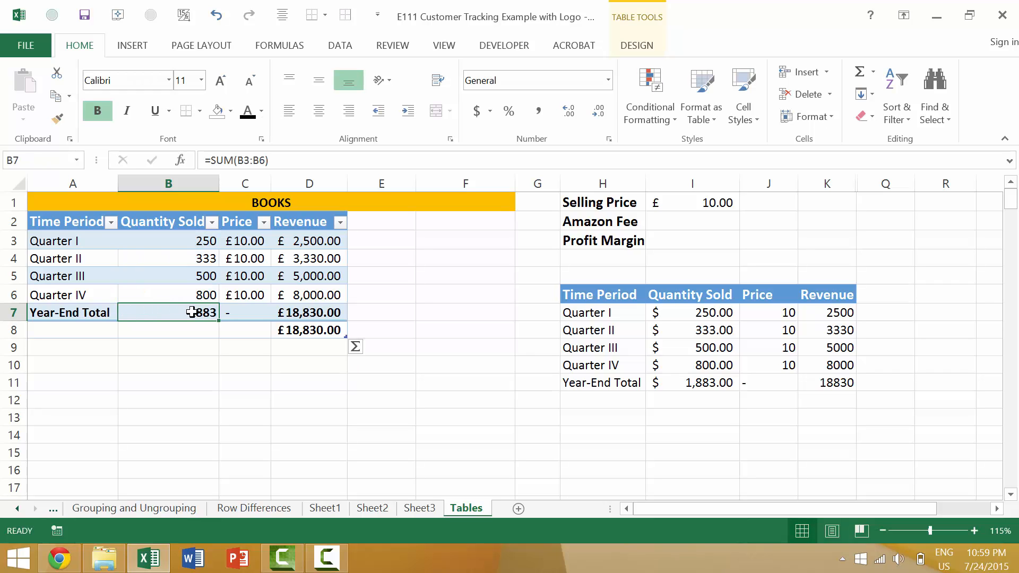
click(169, 330)
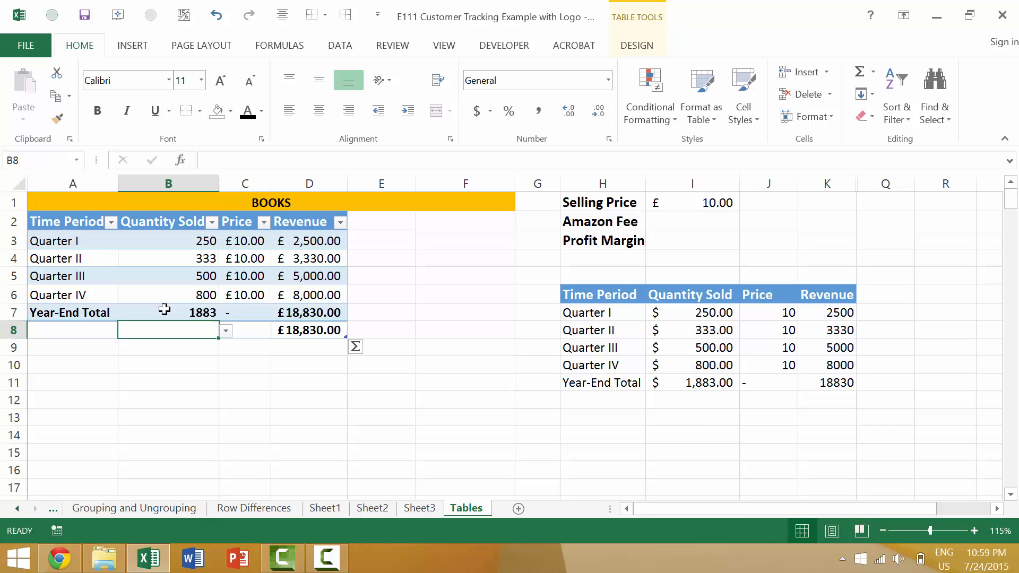
Step: Copy B7 and Paste Special > Formulas into B8, producing the shifted sum 3516
key(ctrl+c)
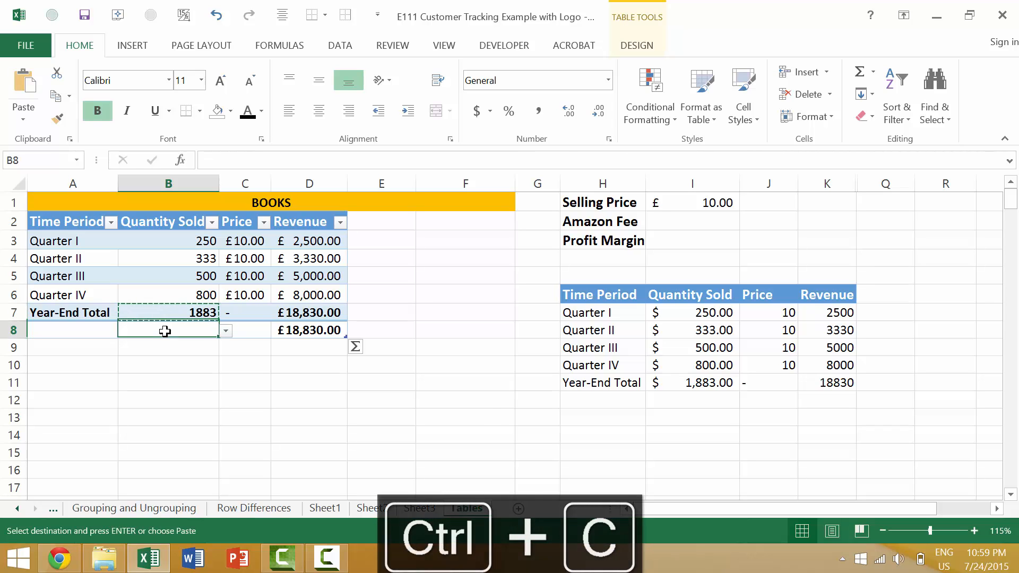
click(23, 94)
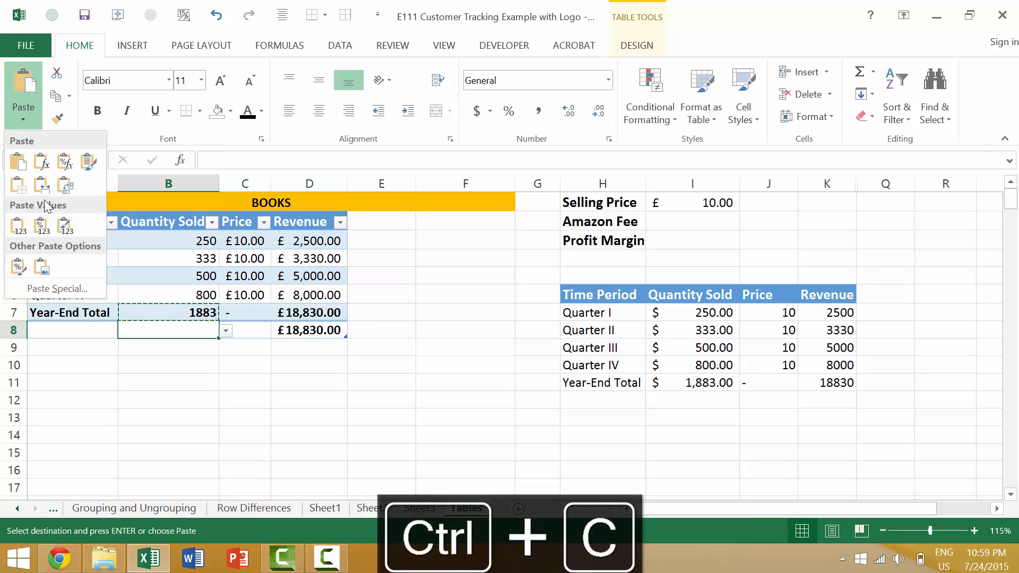
click(57, 289)
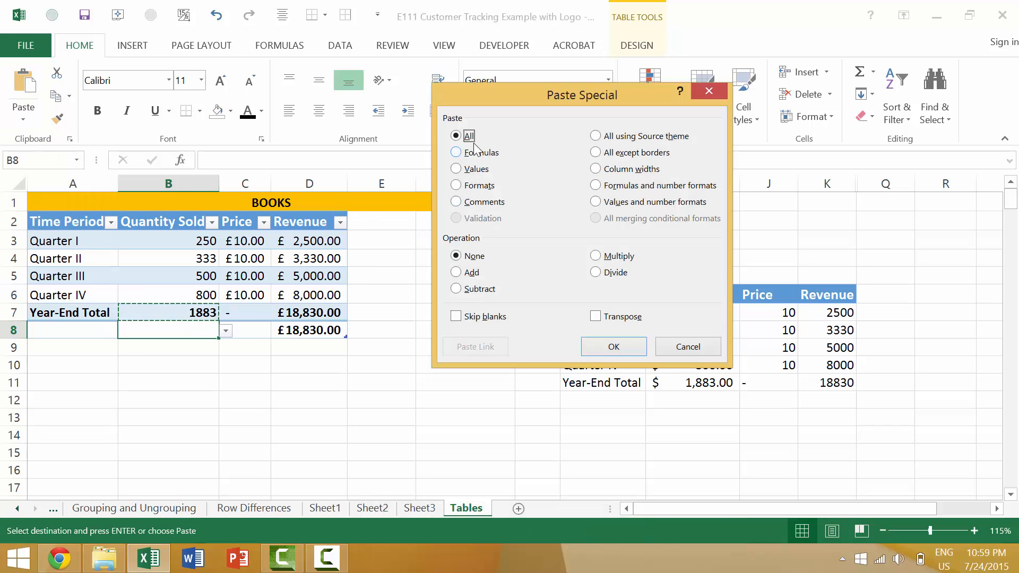
click(611, 347)
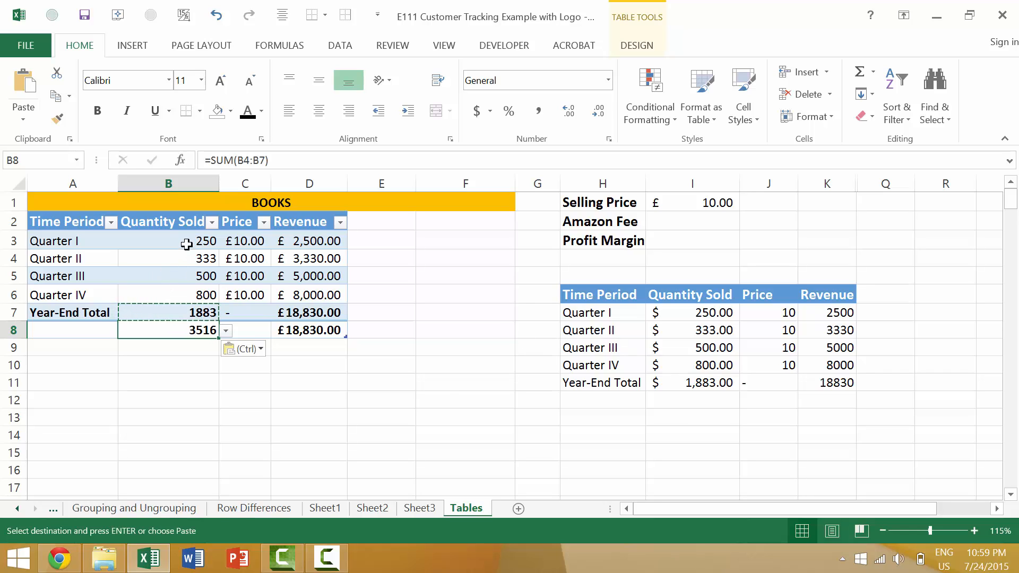
Step: Inspect B8's shifted formula =SUM(B4:B7) and leave it unchanged
click(169, 312)
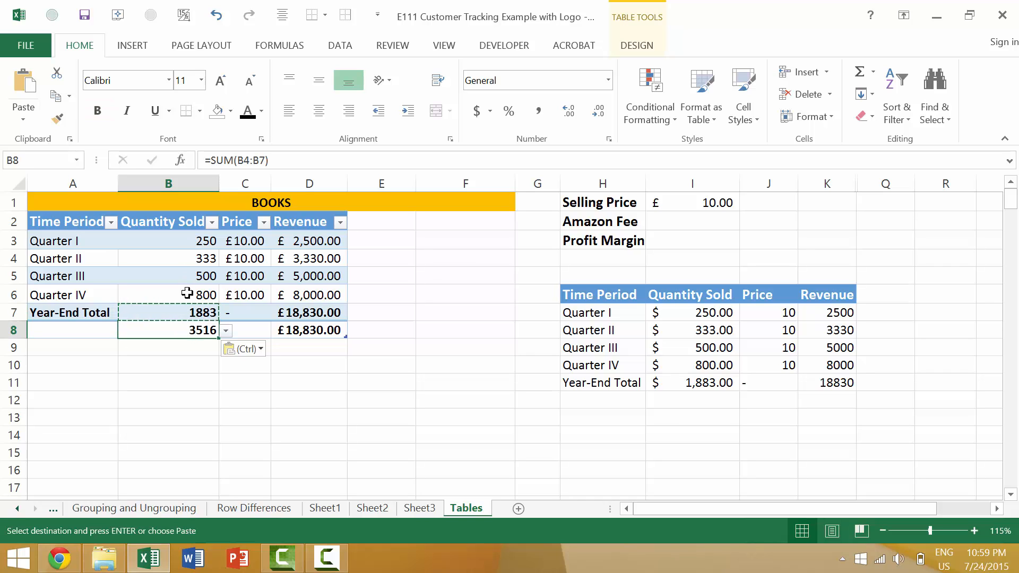
double_click(169, 330)
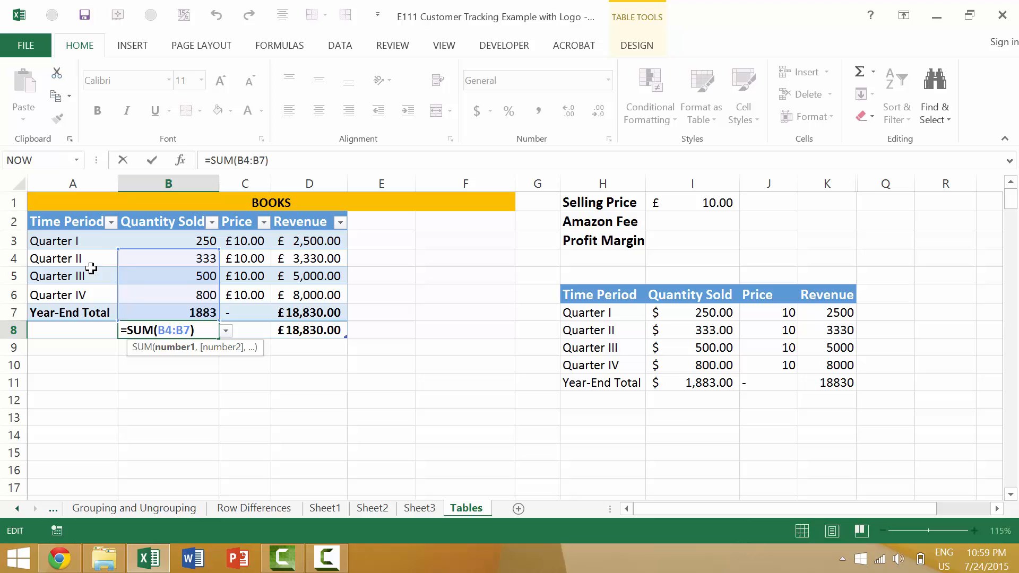
mouse_move(144, 309)
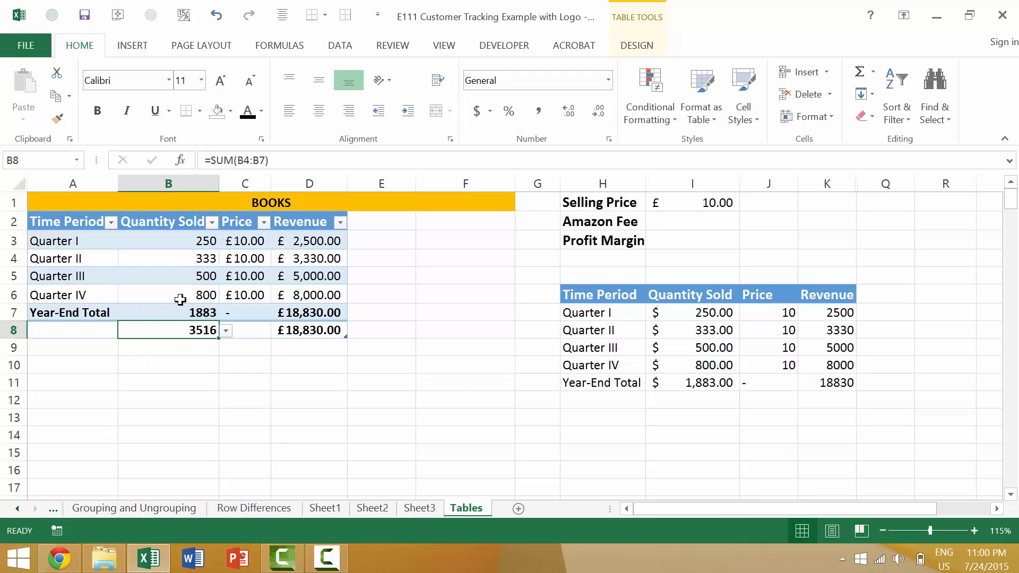
key(f9)
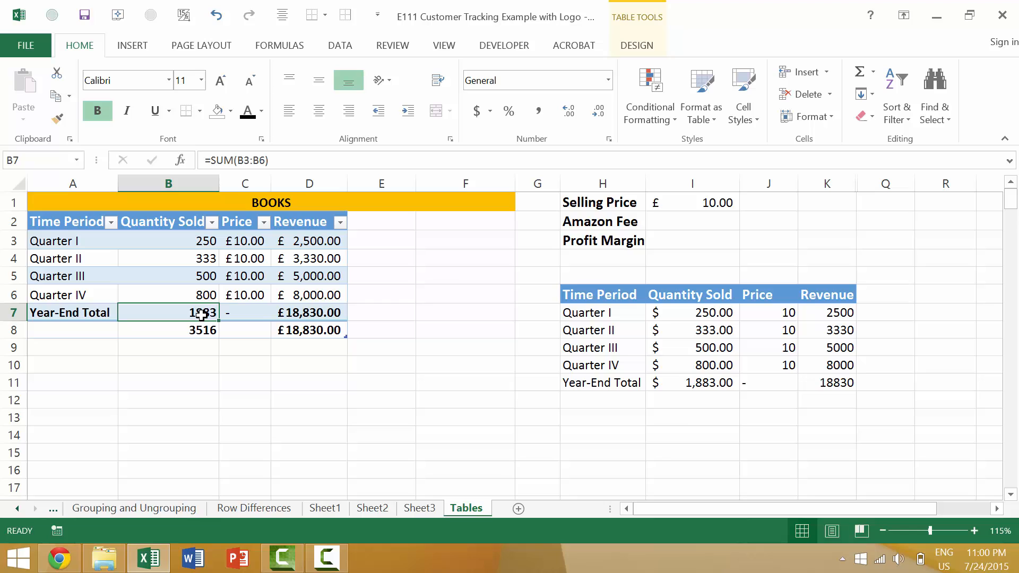
Step: Replace B8 with B7's year-end formula so it repeats the total 1883
click(168, 329)
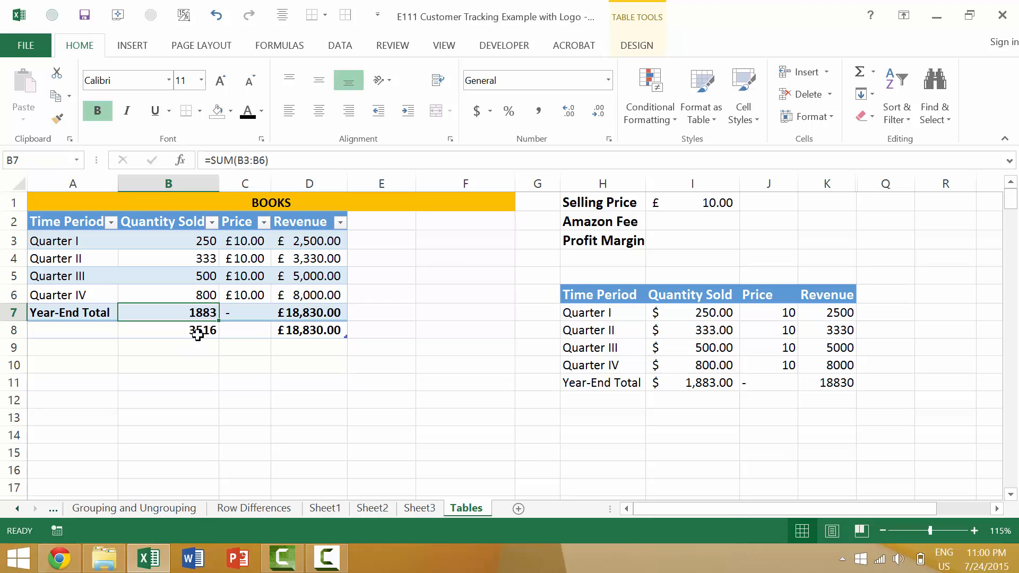
text(=SUM(B4:B7))
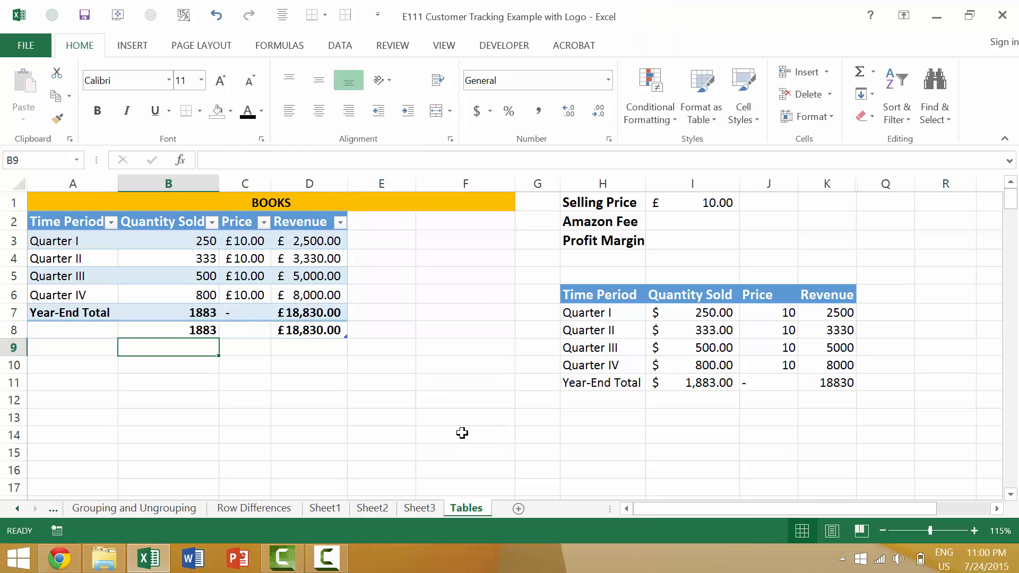
click(169, 329)
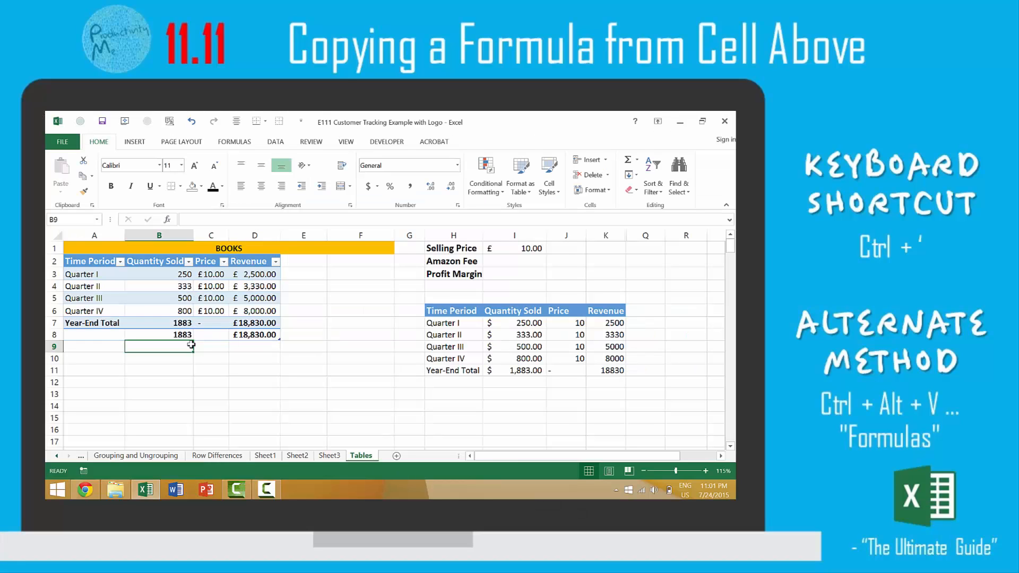
mouse_move(529, 380)
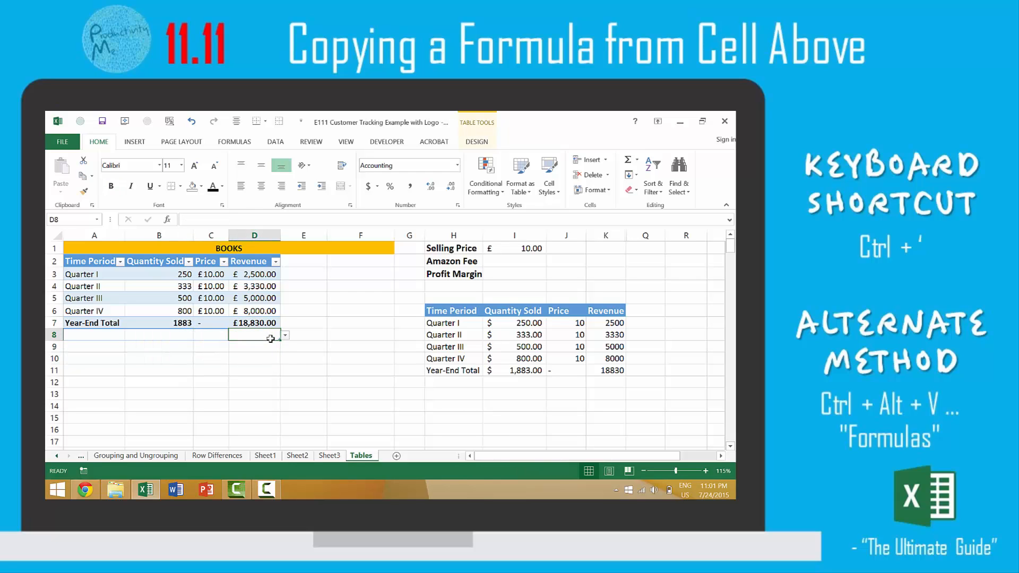
key(ctrl+')
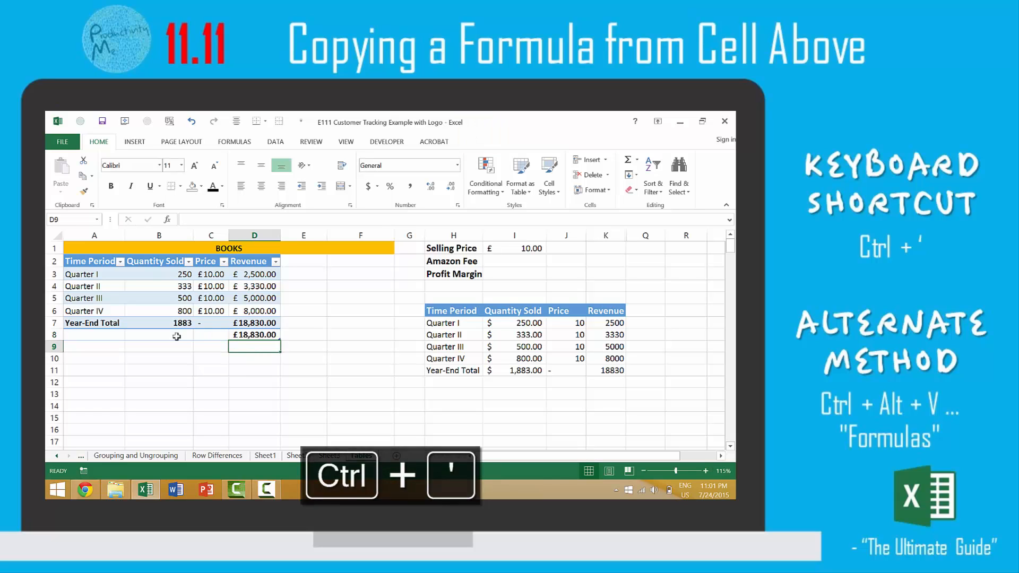
click(159, 346)
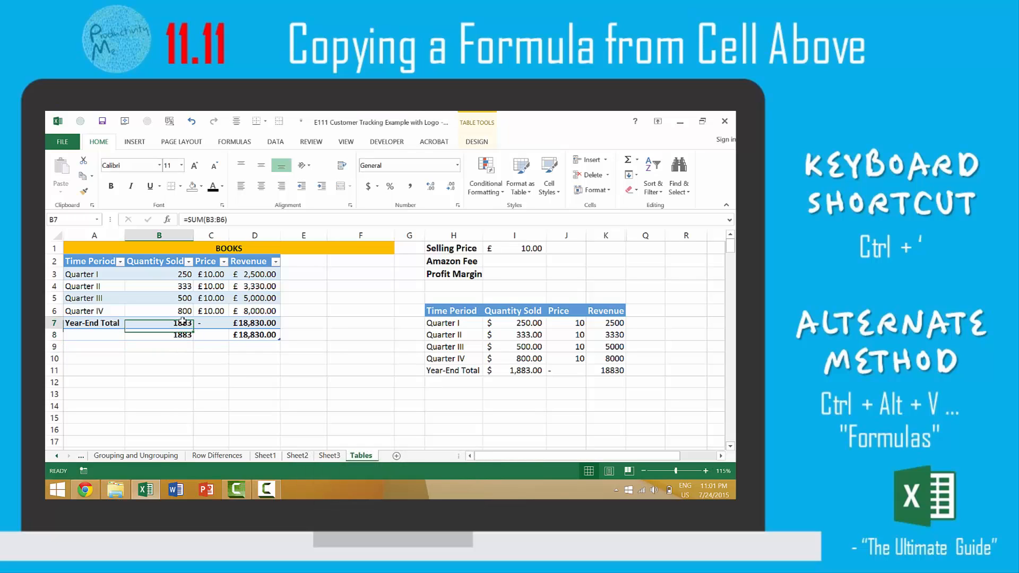
key(ctrl+c)
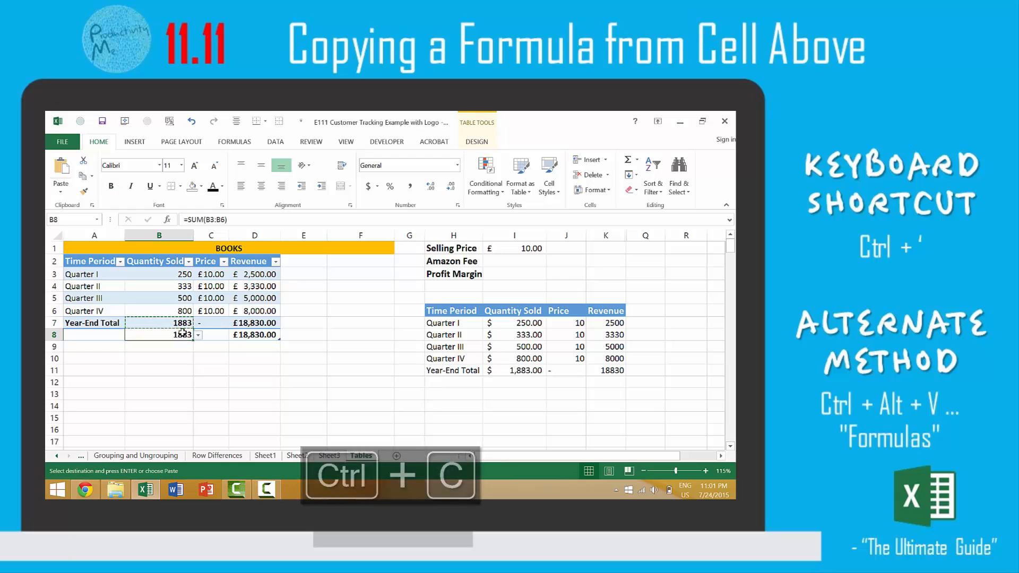
key(ctrl+alt+v)
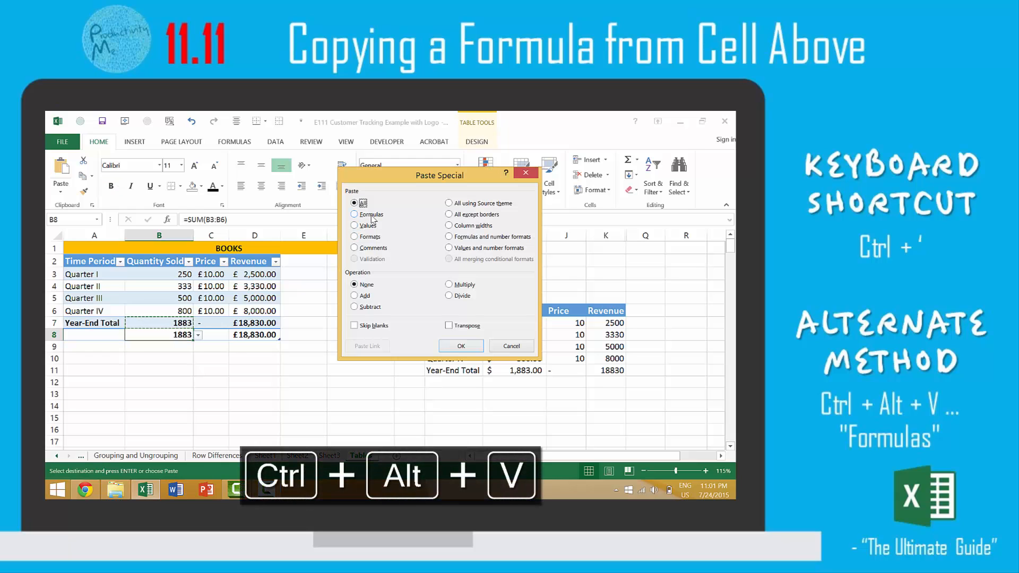
click(459, 345)
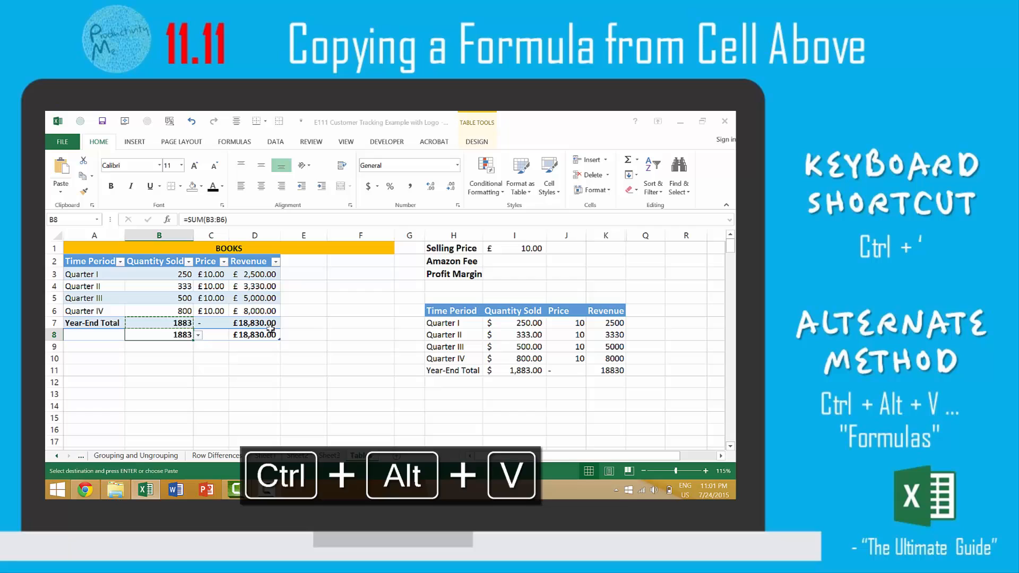